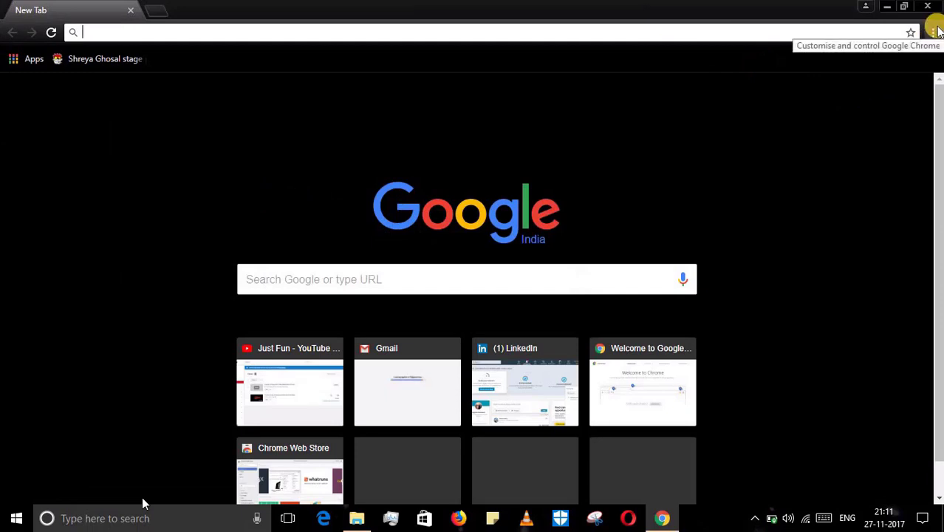
Open Chrome's Extensions page via More tools, showing Docs, Google Docs Offline and LINE.
{"action": "left_click", "coordinate": [934, 30]}
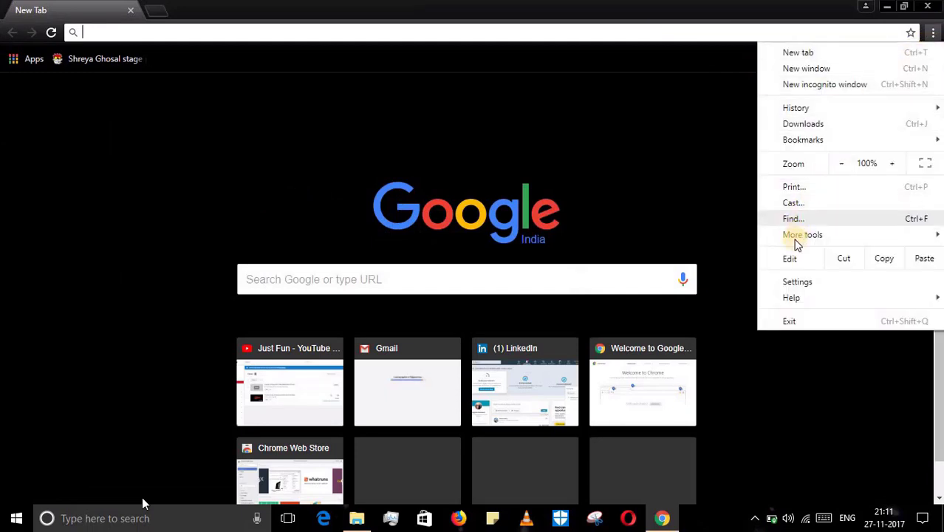
{"action": "left_click", "coordinate": [803, 234]}
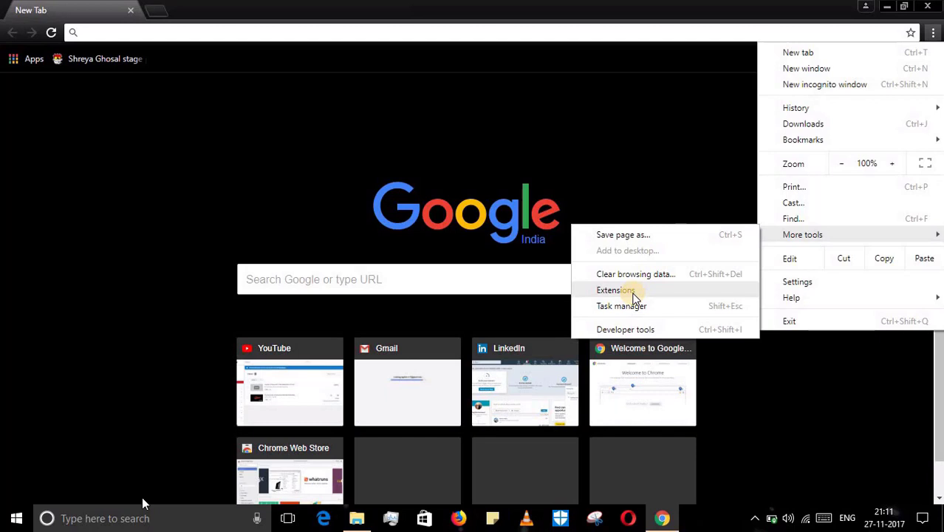
{"action": "left_click", "coordinate": [616, 290]}
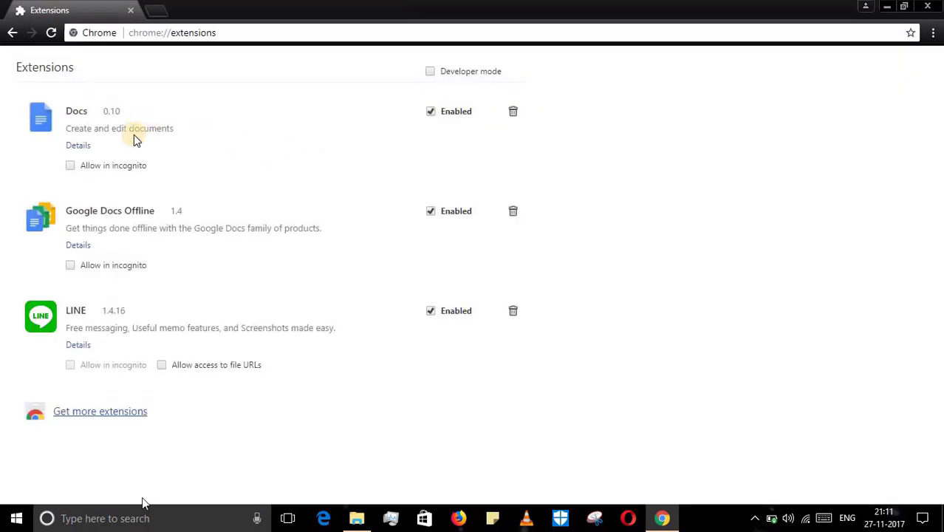
{"action": "mouse_move", "coordinate": [115, 426]}
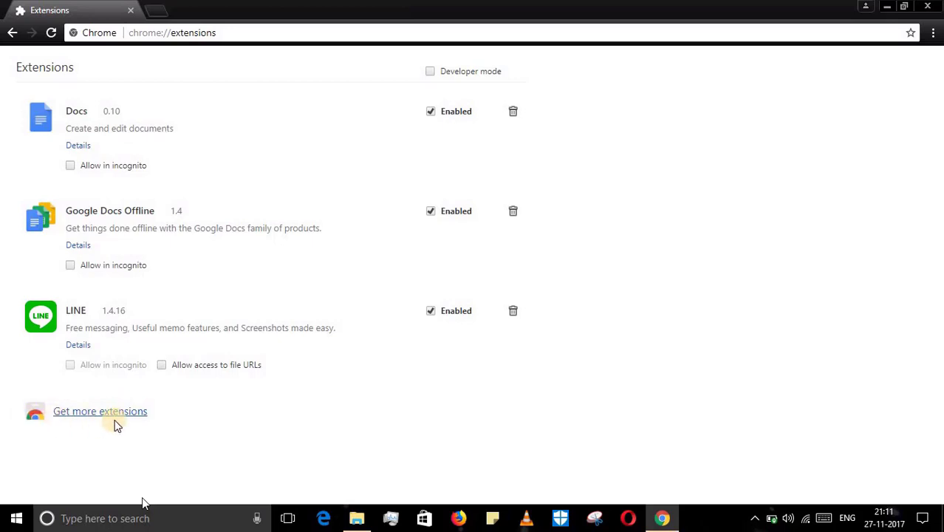
Go to the Chrome Web Store and search for 'hotspot shield'.
{"action": "left_click", "coordinate": [99, 411]}
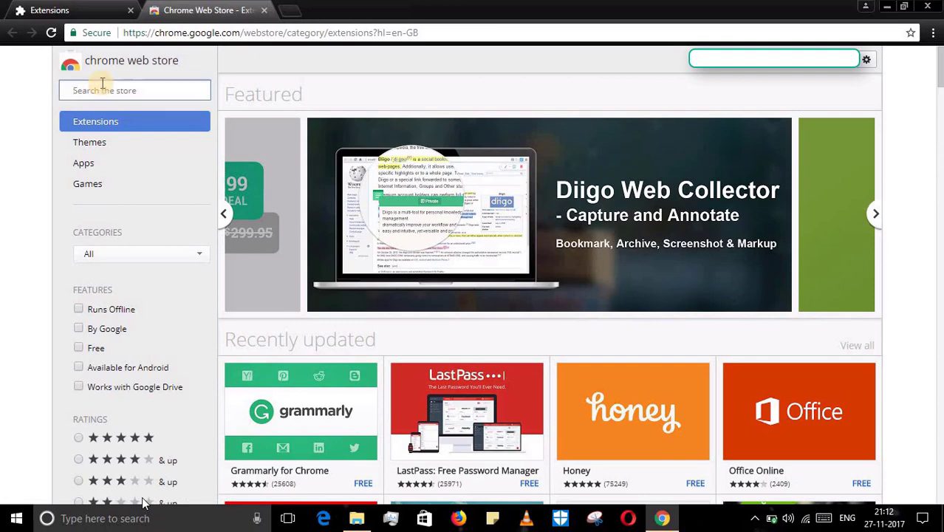
{"action": "type", "text": "hotspot shield"}
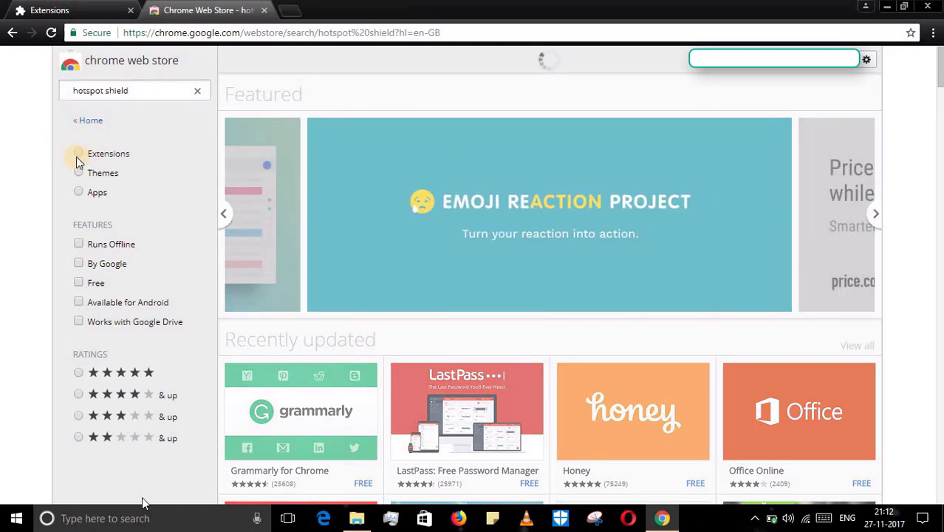
Filter results to Extensions and add Hotspot Shield VPN Free Proxy to Chrome.
{"action": "left_click", "coordinate": [79, 153]}
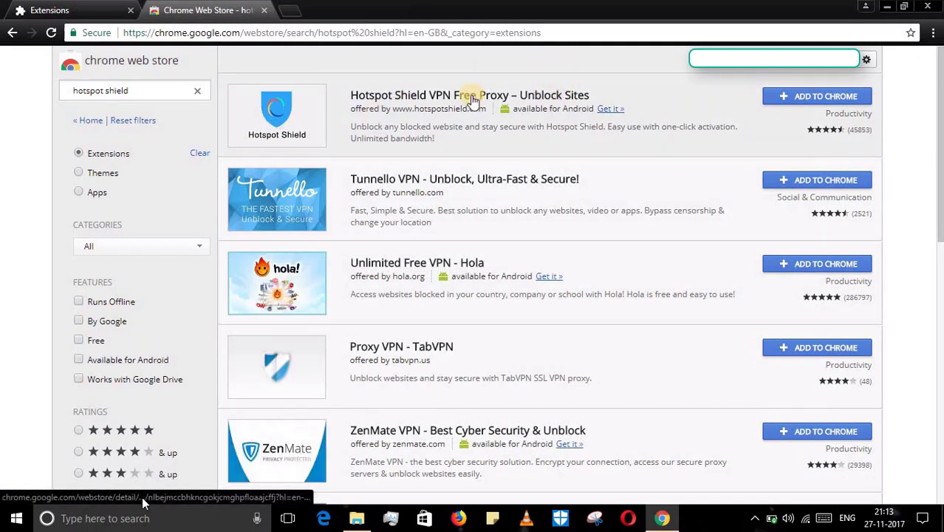
{"action": "mouse_move", "coordinate": [681, 84]}
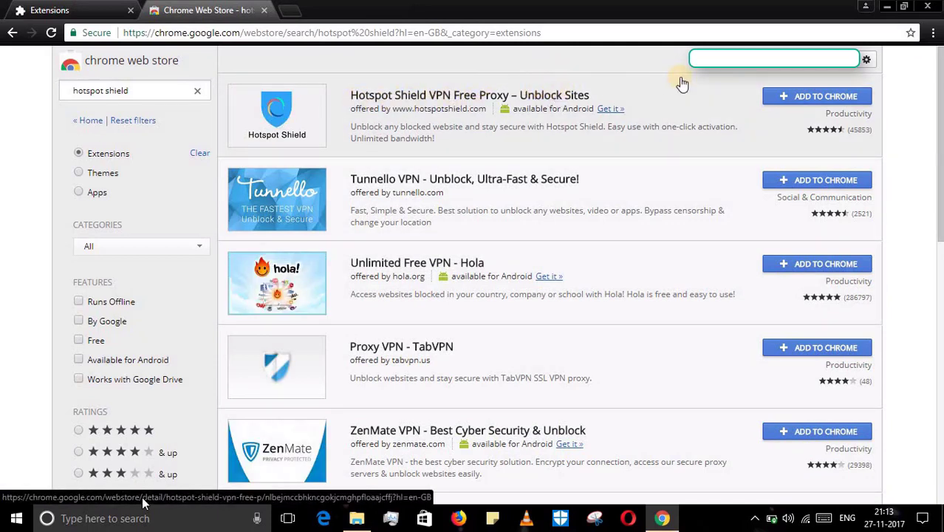
{"action": "left_click", "coordinate": [817, 96]}
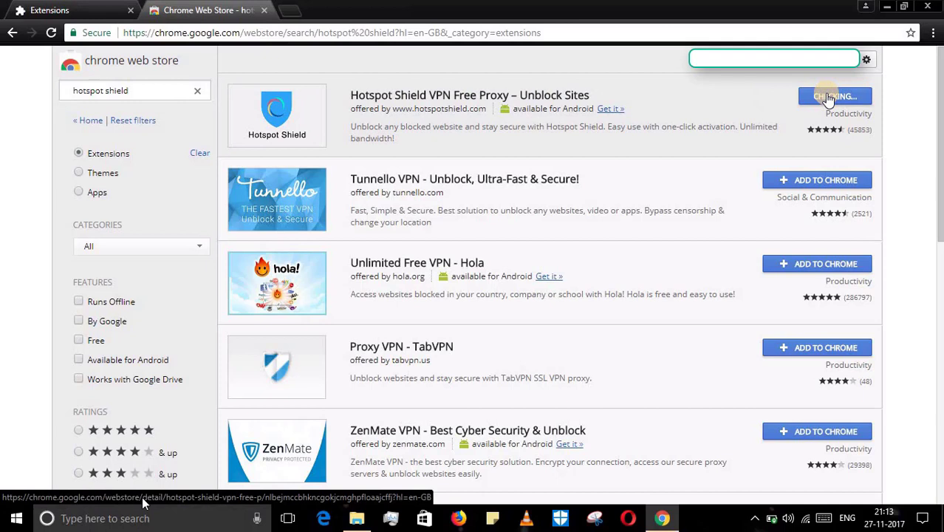
{"action": "mouse_move", "coordinate": [699, 105]}
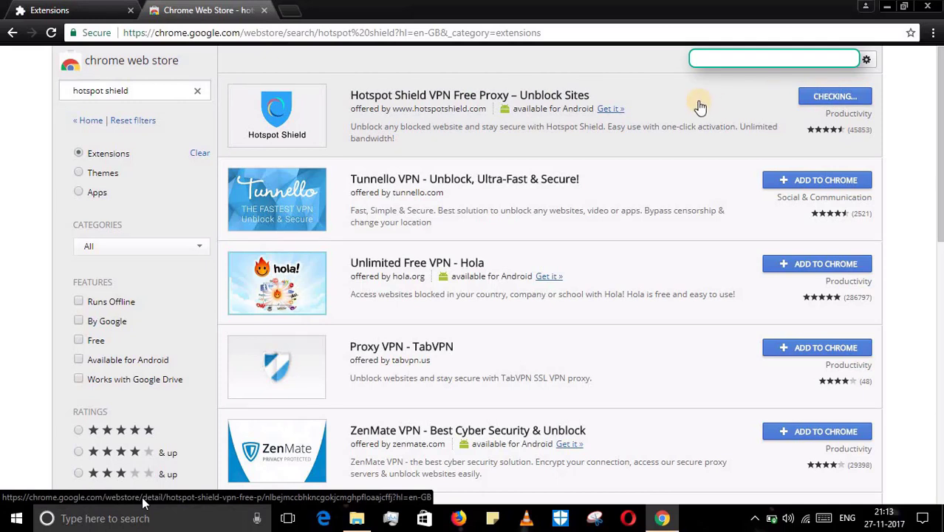
{"action": "mouse_move", "coordinate": [763, 111]}
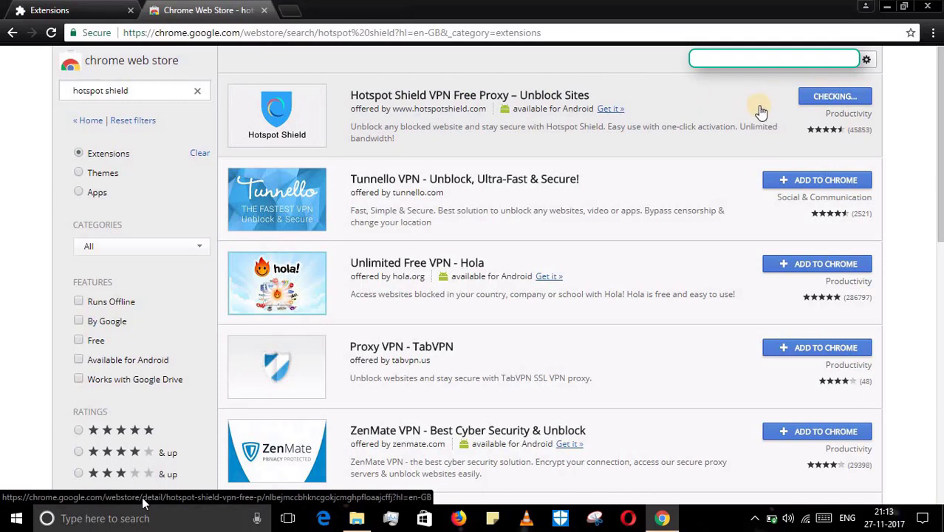
{"action": "mouse_move", "coordinate": [846, 100]}
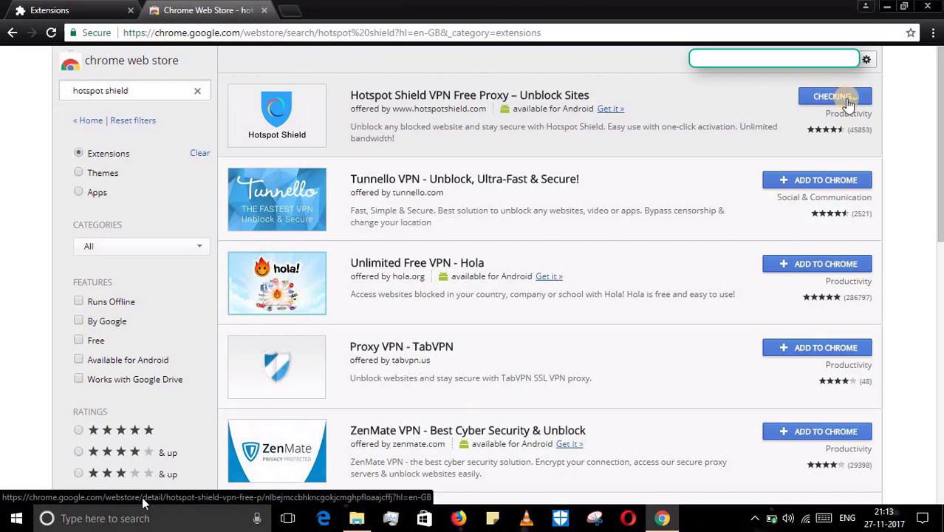
{"action": "left_click", "coordinate": [834, 96]}
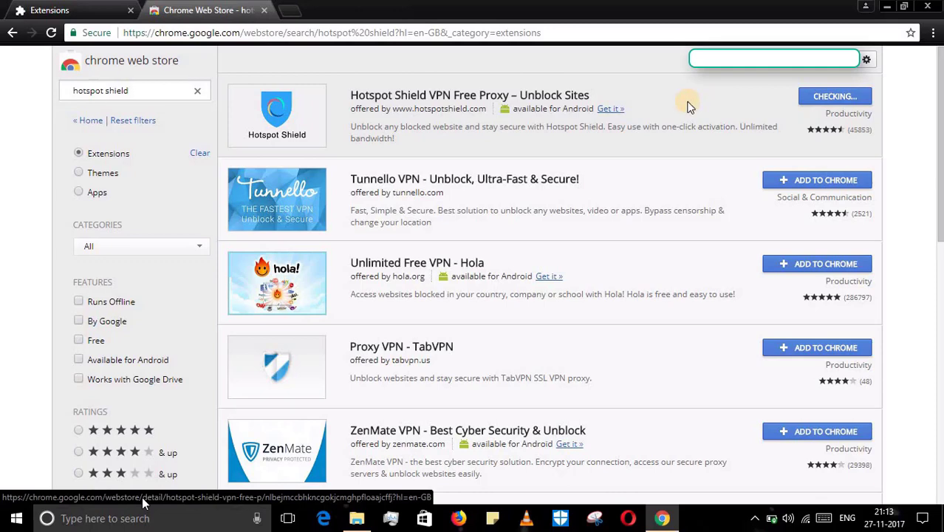
{"action": "left_click", "coordinate": [833, 96]}
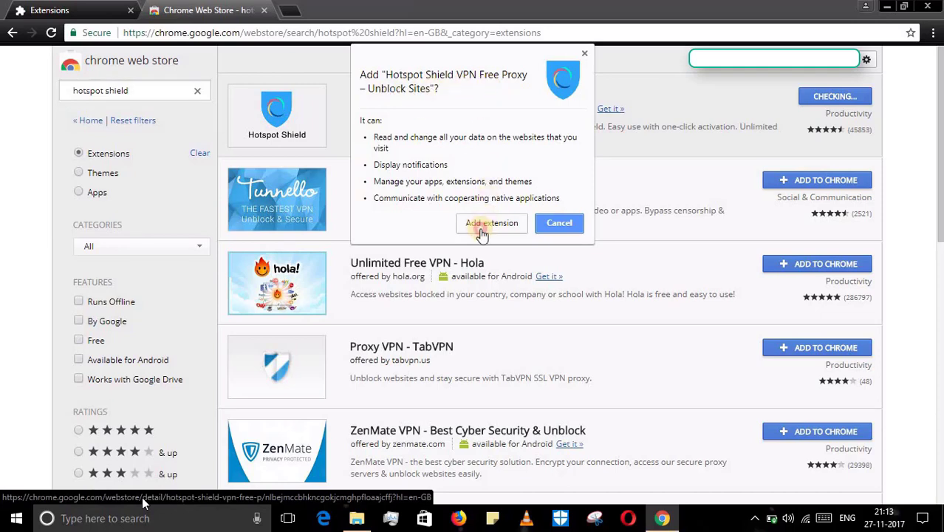
Confirm adding Hotspot Shield, dismiss the added notice and close the details overlay.
{"action": "left_click", "coordinate": [492, 223]}
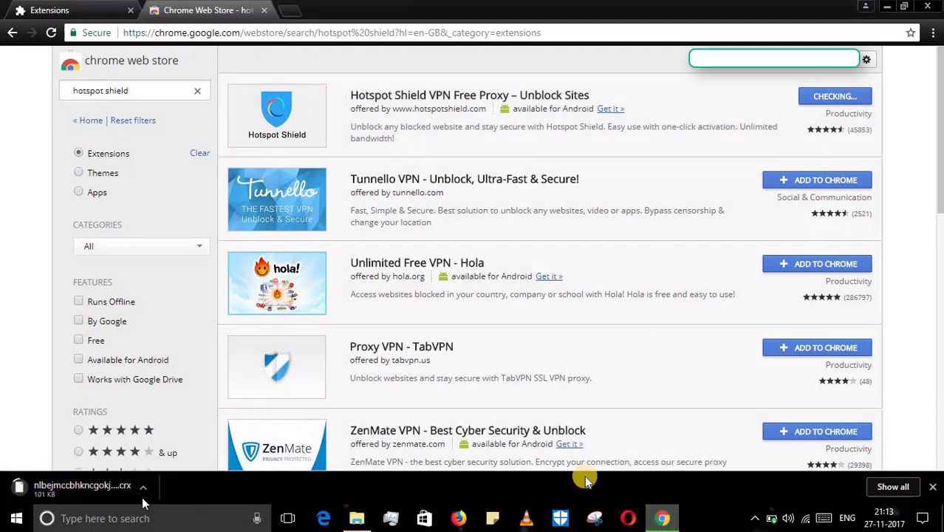
{"action": "left_click", "coordinate": [471, 95]}
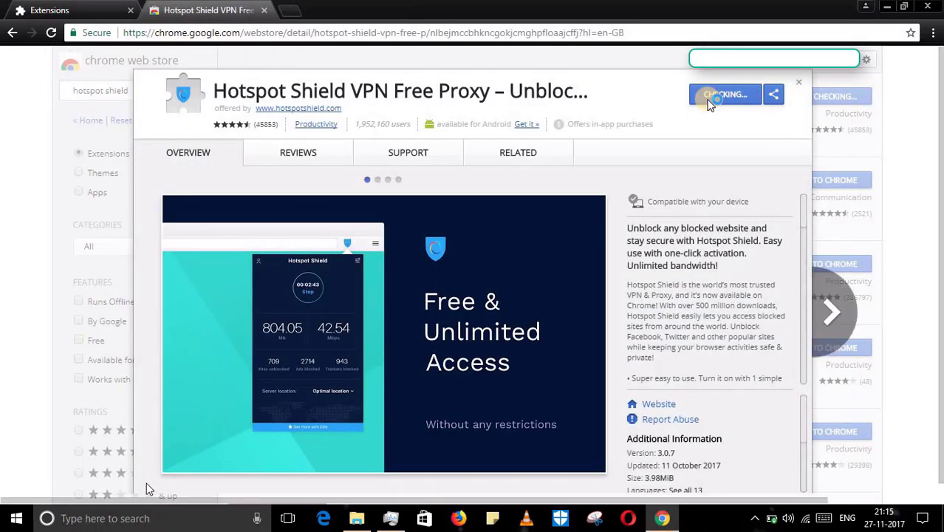
{"action": "left_click", "coordinate": [726, 94]}
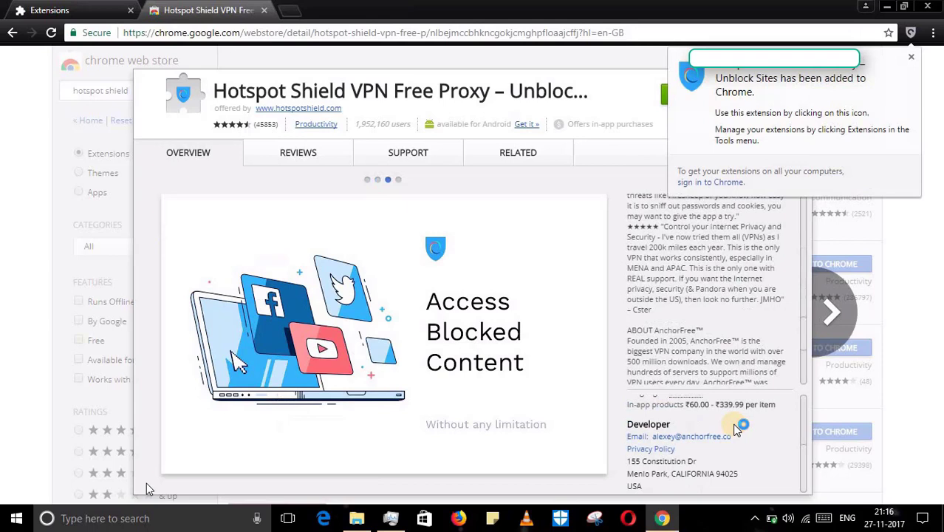
{"action": "mouse_move", "coordinate": [919, 34]}
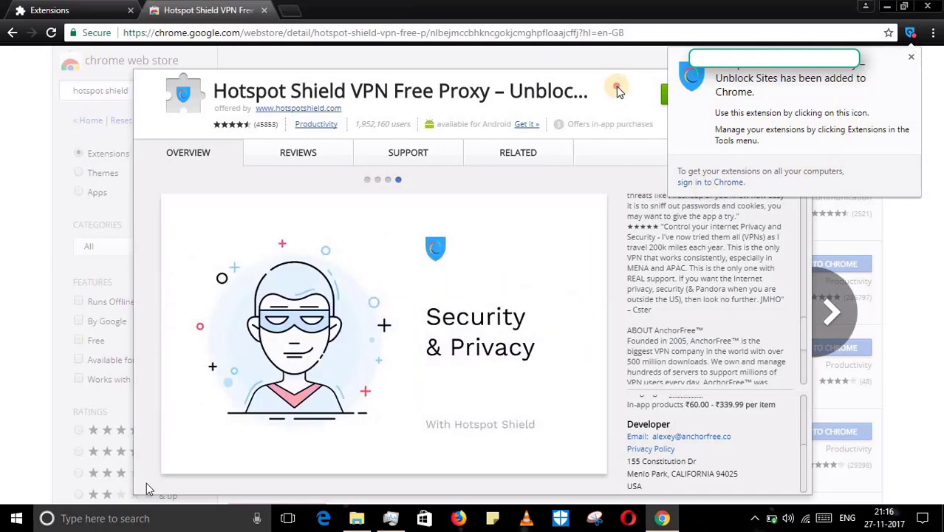
{"action": "left_click", "coordinate": [888, 57]}
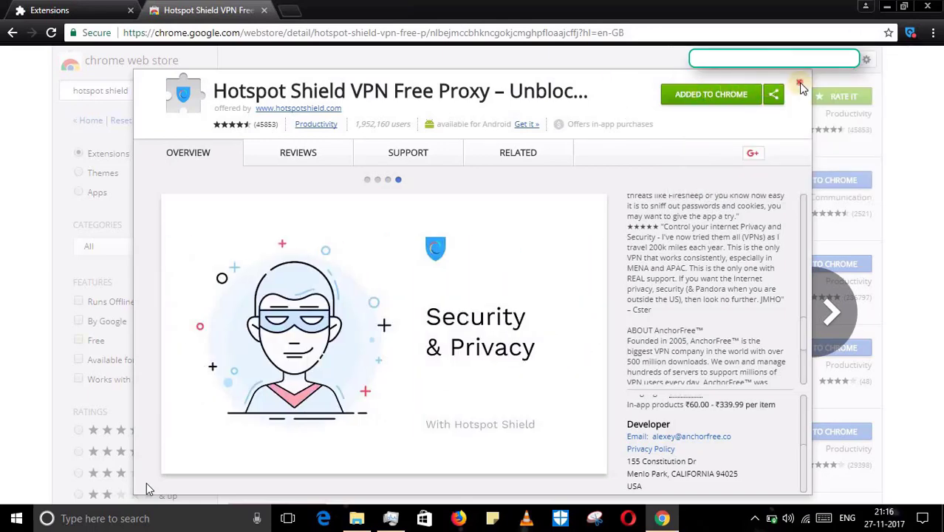
{"action": "left_click", "coordinate": [799, 84]}
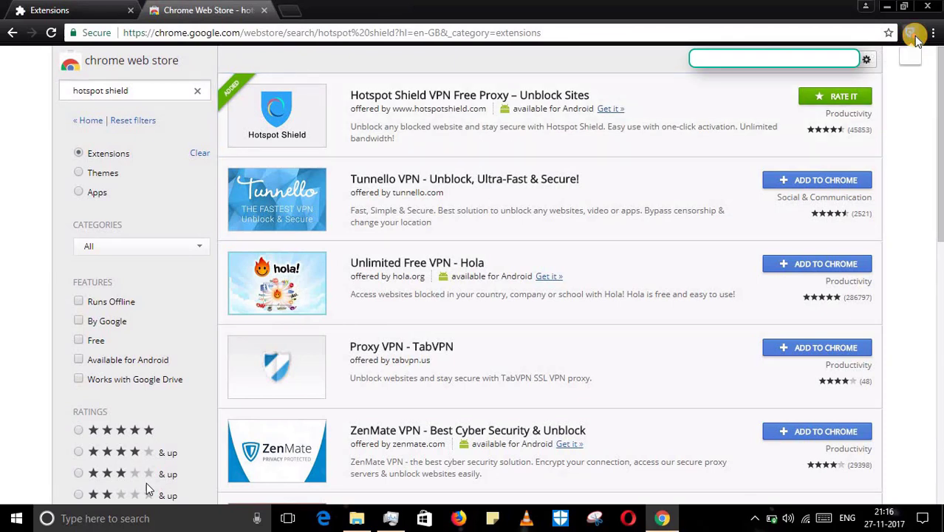
Complete Hotspot Shield's intro tour from its toolbar panel and connect the VPN.
{"action": "left_click", "coordinate": [920, 33]}
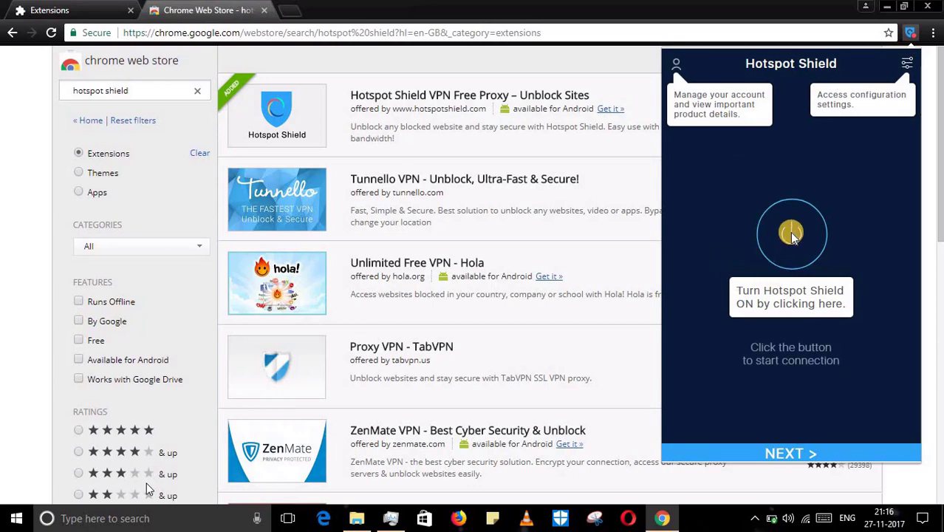
{"action": "left_click", "coordinate": [790, 233]}
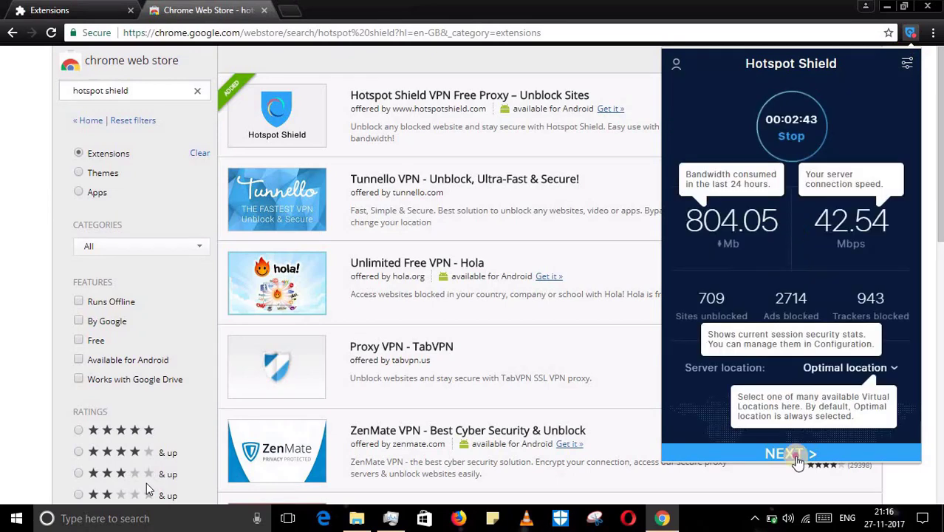
{"action": "left_click", "coordinate": [792, 454]}
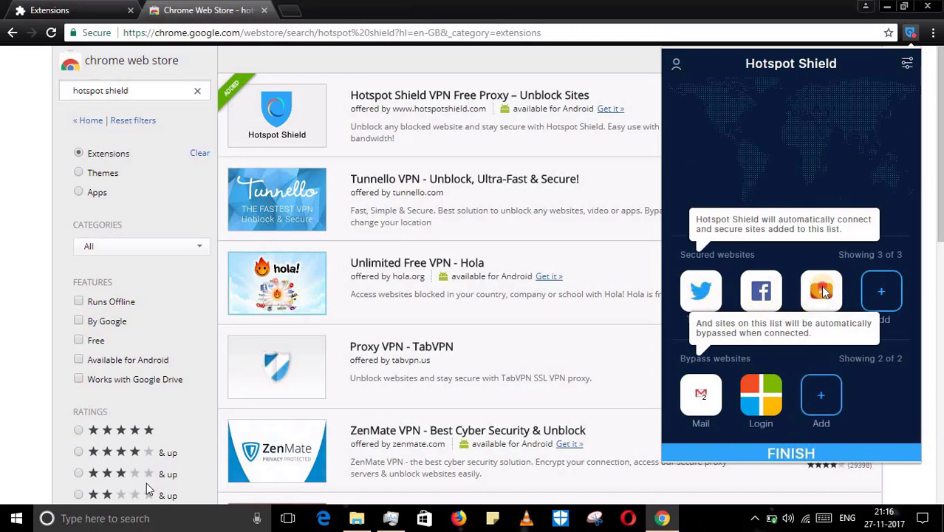
{"action": "left_click", "coordinate": [793, 453]}
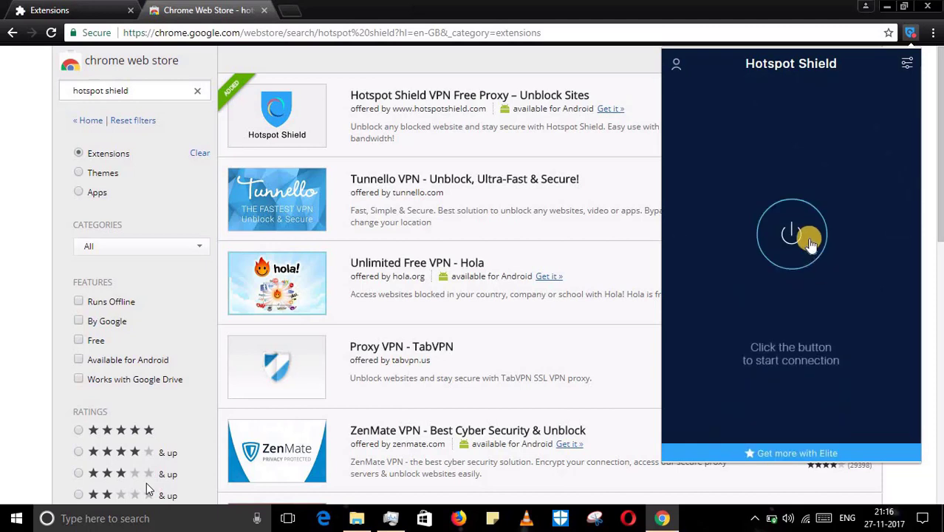
{"action": "left_click", "coordinate": [791, 232]}
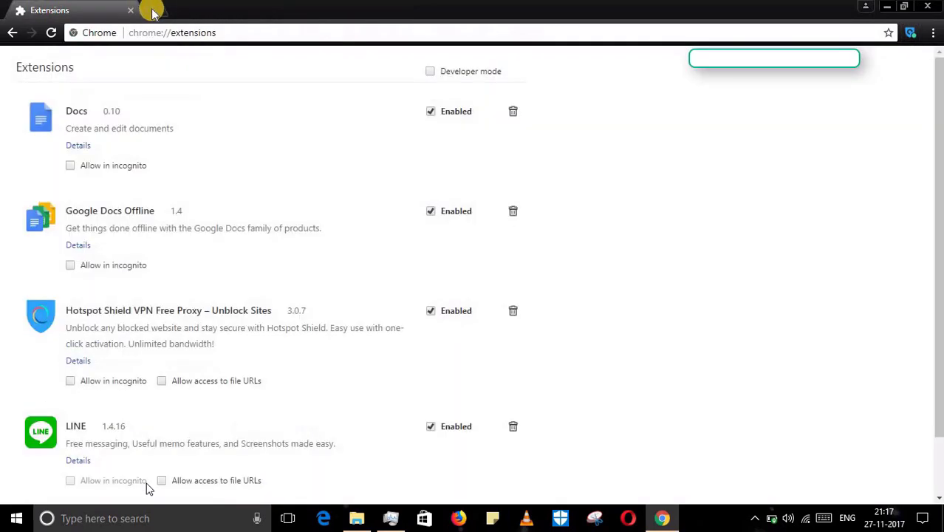
{"action": "left_click", "coordinate": [153, 12]}
{"action": "type", "text": "https://www.youtube.com"}
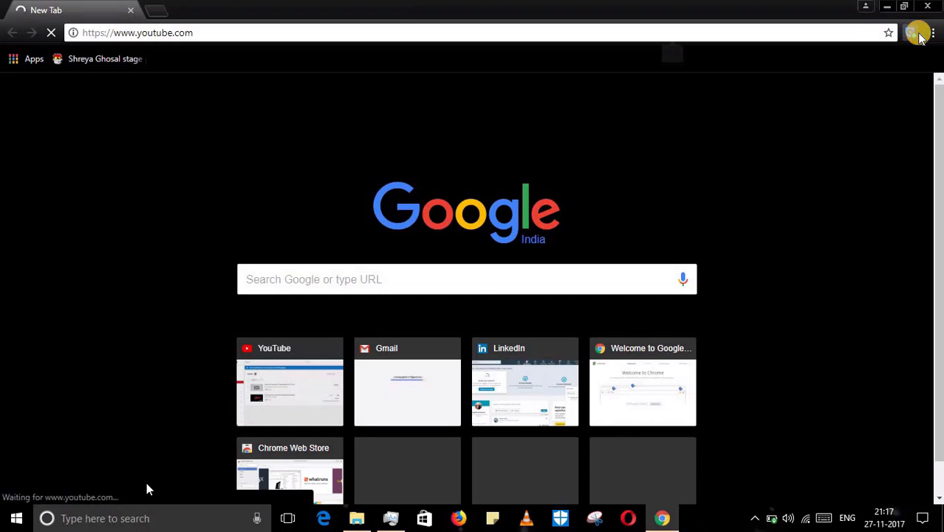
Check Hotspot Shield's active connection on YouTube, stop the VPN and close Chrome.
{"action": "left_click", "coordinate": [920, 33]}
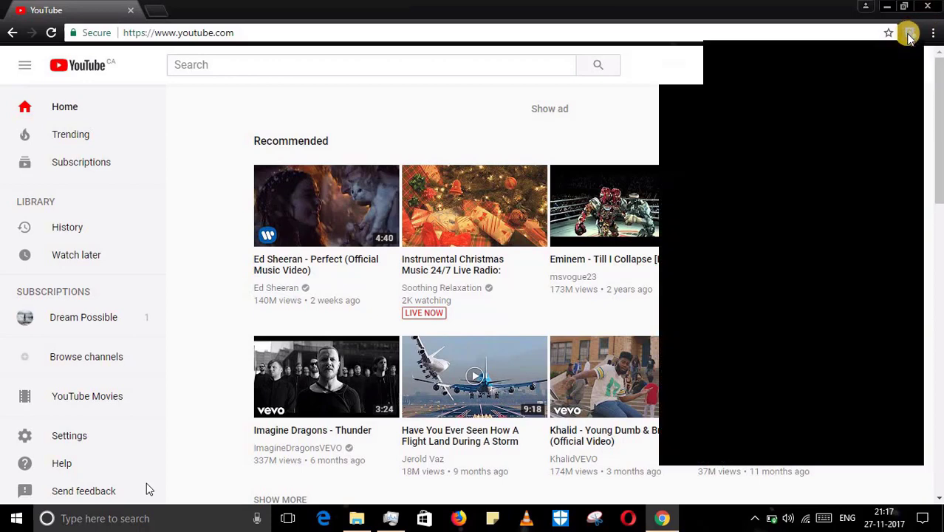
{"action": "left_click", "coordinate": [909, 32]}
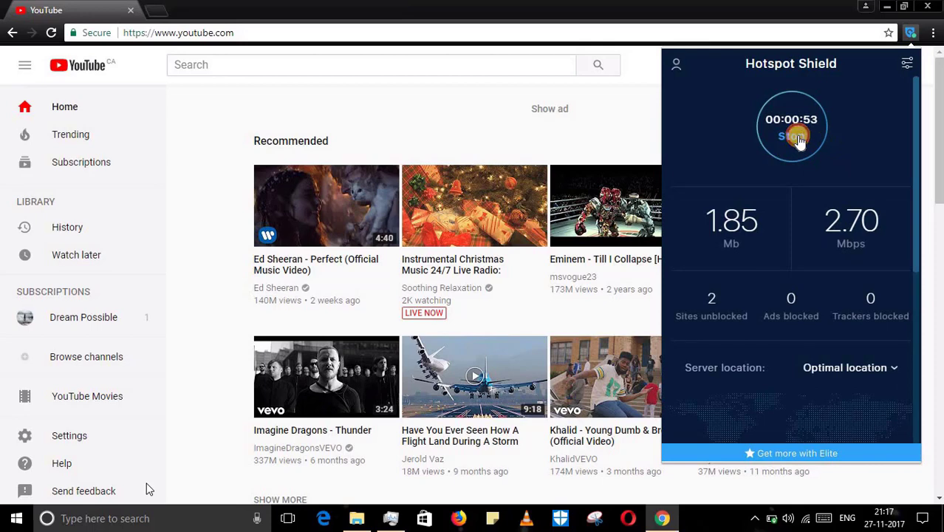
{"action": "left_click", "coordinate": [791, 126]}
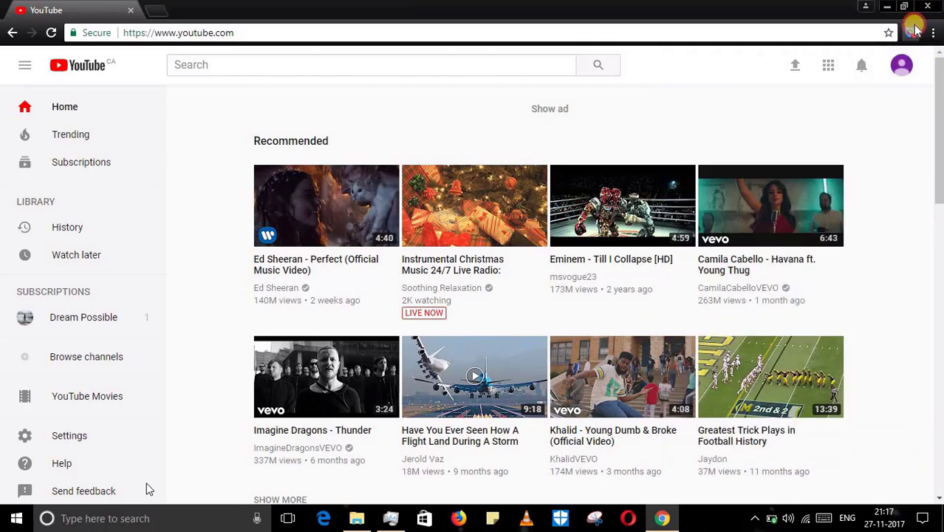
{"action": "left_click", "coordinate": [886, 6]}
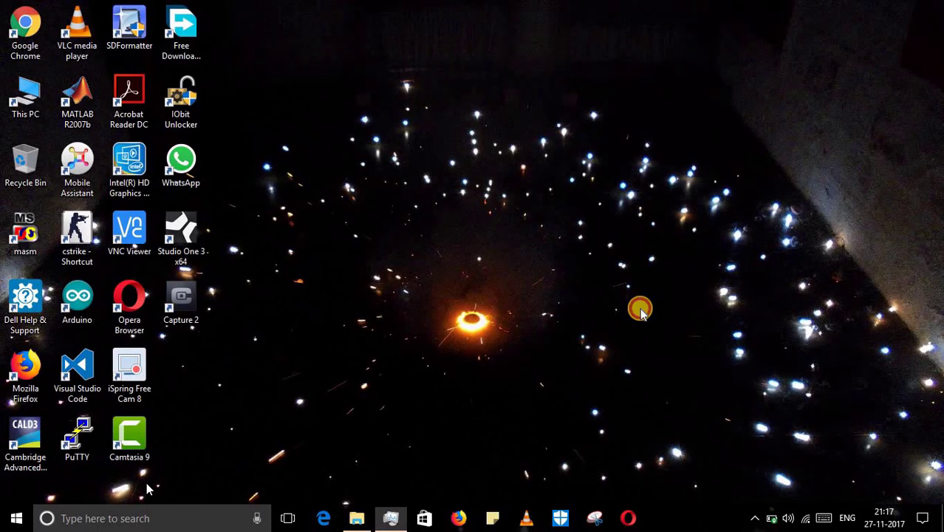